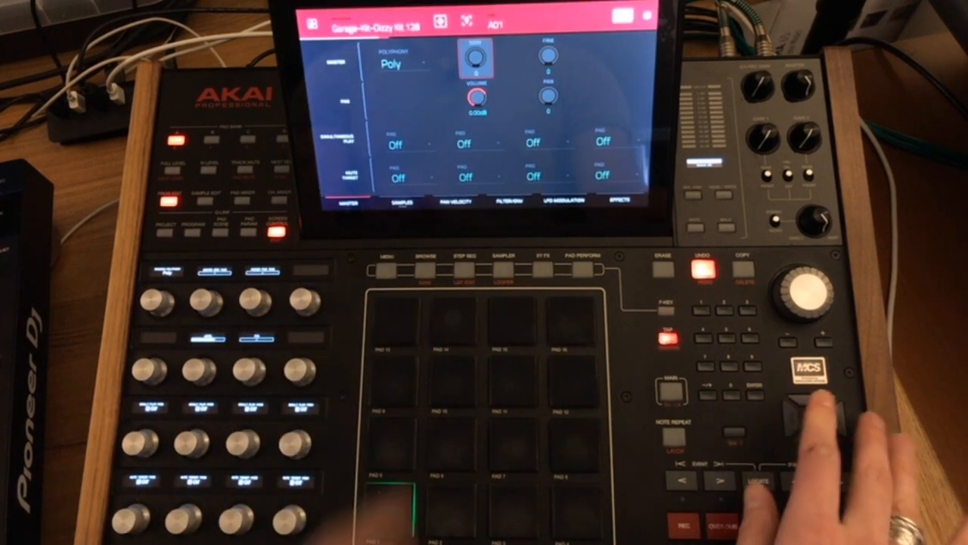
# Step: Leave program editing and list the MPC X internal SD drive's project files in the Browser
pyautogui.click(424, 257)
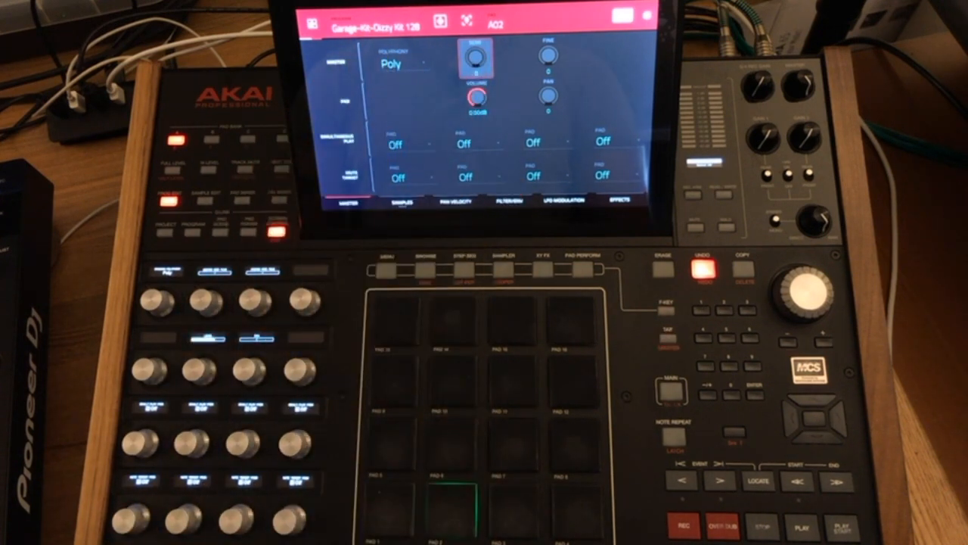
pyautogui.moveTo(227, 454)
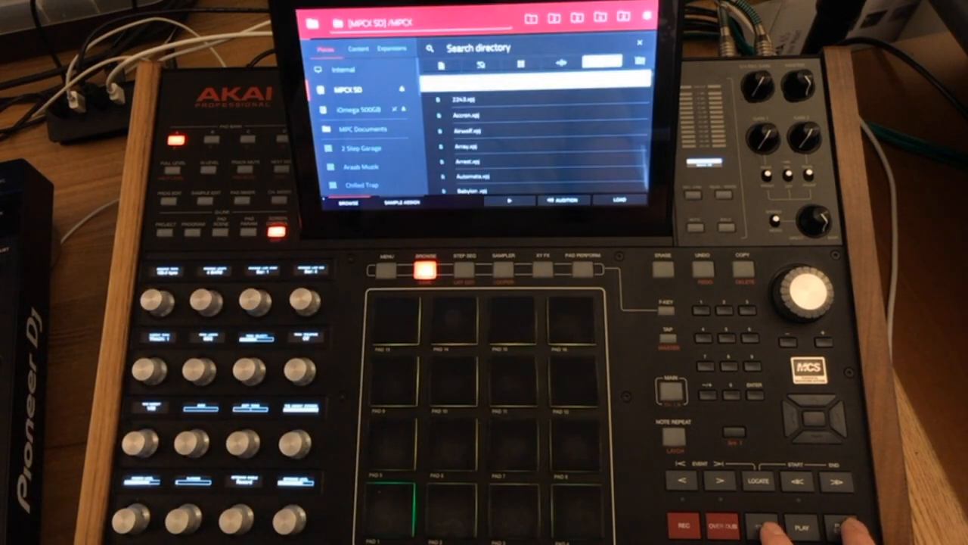
pyautogui.click(672, 335)
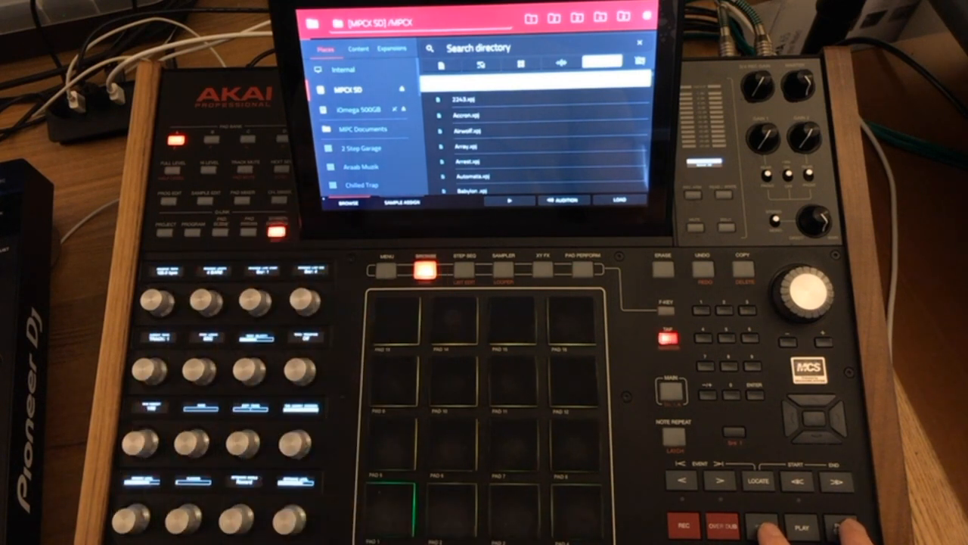